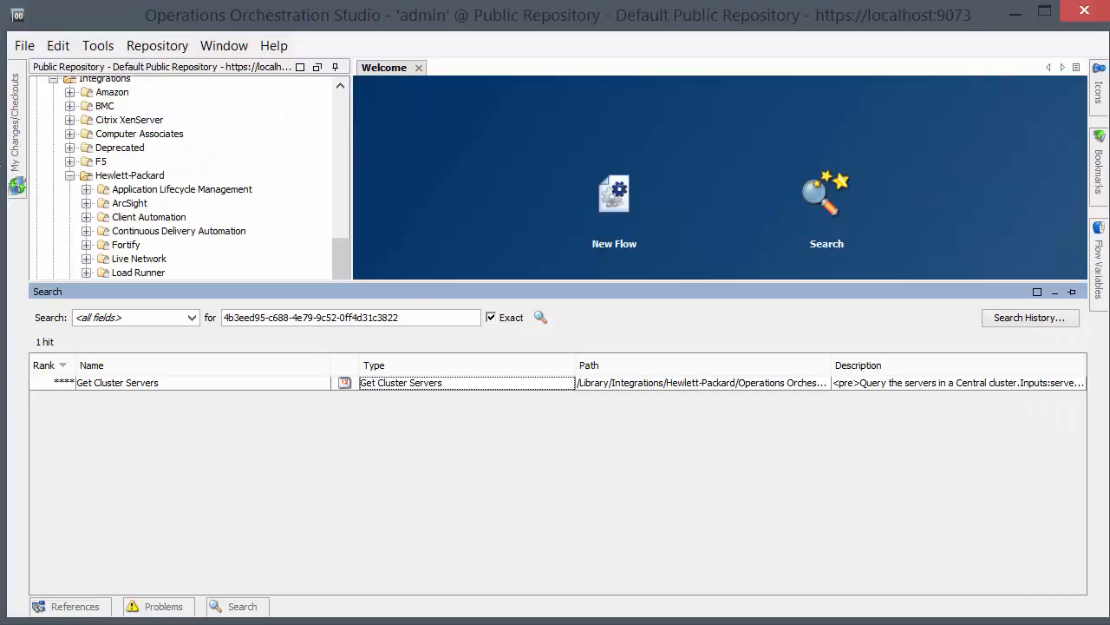
{"action": "mouse_move", "coordinate": [336, 222]}
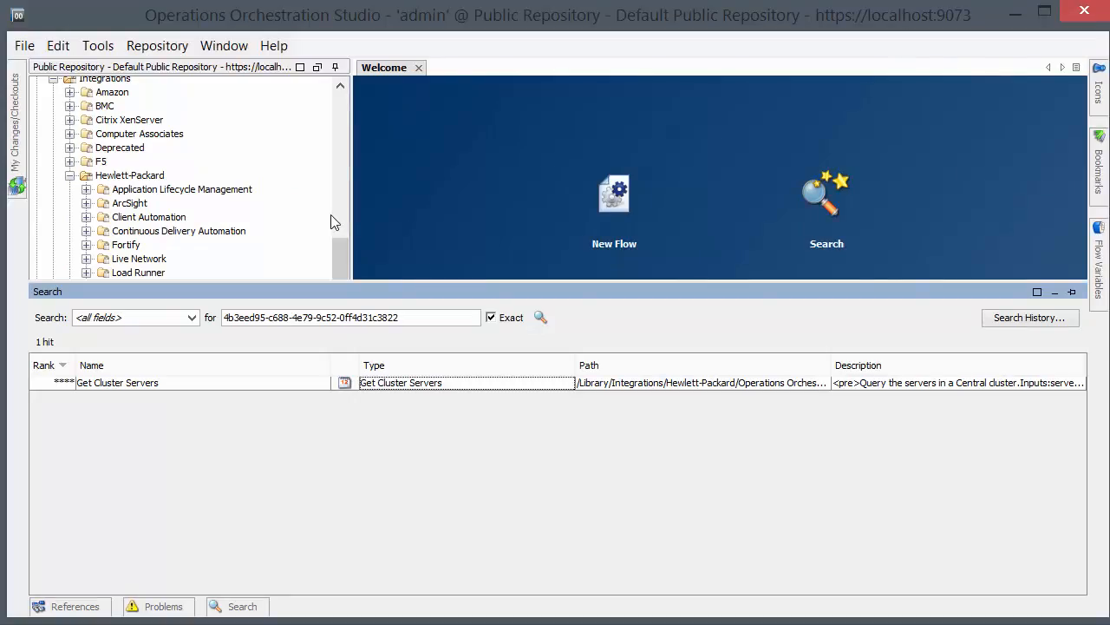